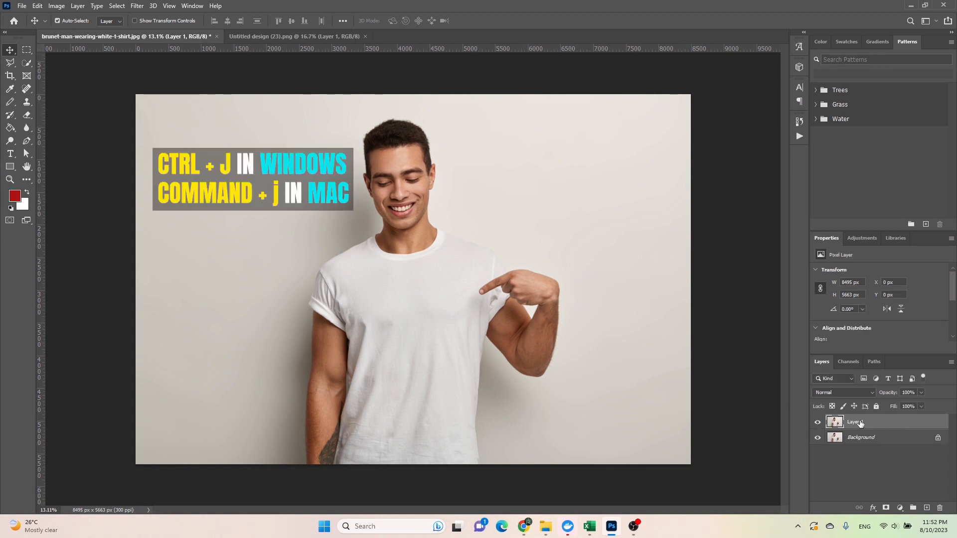
# Make the duplicated Layer 1 the active layer above the Background
pyautogui.click(818, 422)
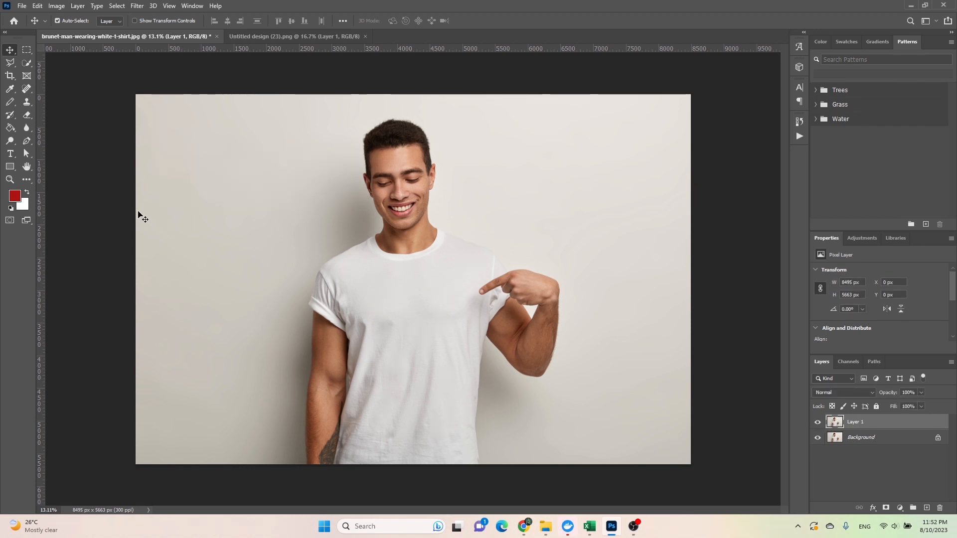
pyautogui.moveTo(26, 63)
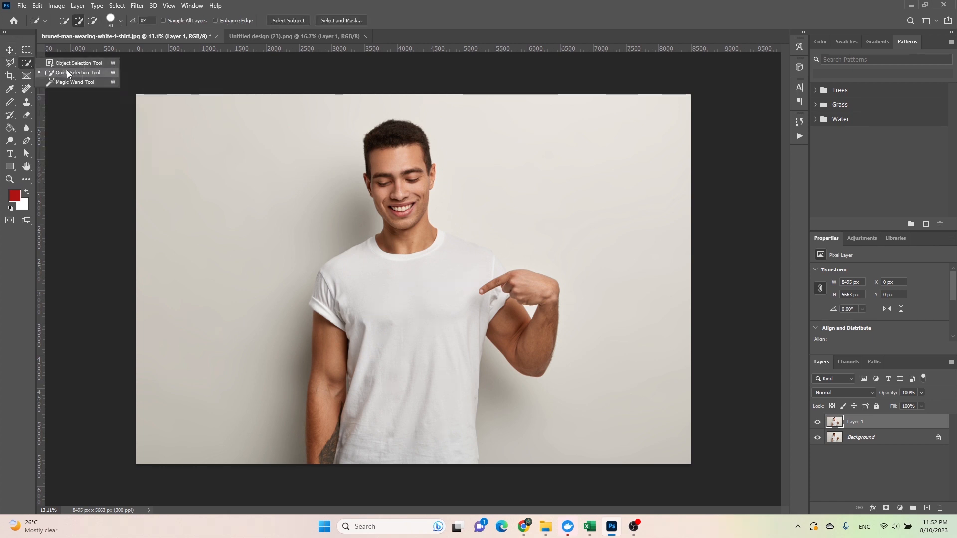
# Quick-select the white t-shirt and add it as a layer mask on Layer 1
pyautogui.click(73, 71)
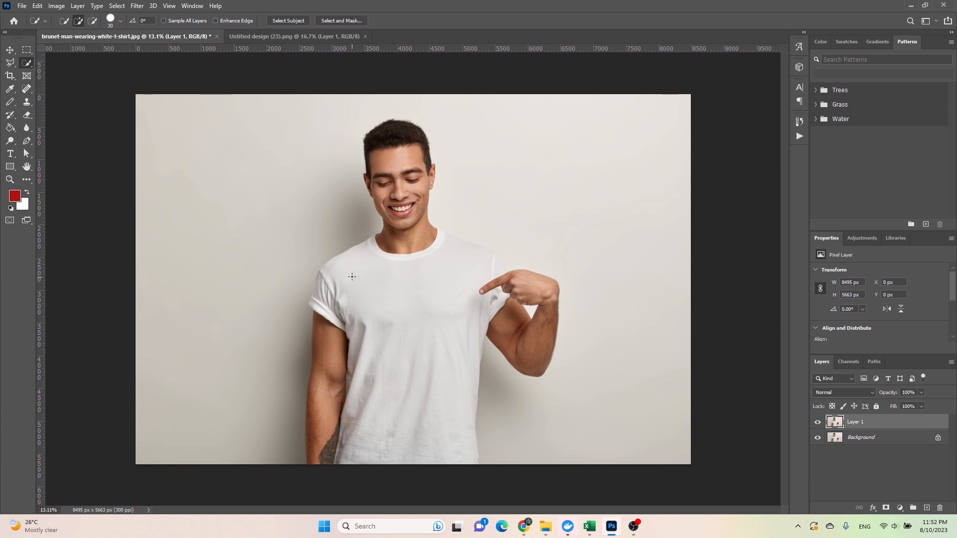
pyautogui.moveTo(351, 277); pyautogui.dragTo(414, 324)
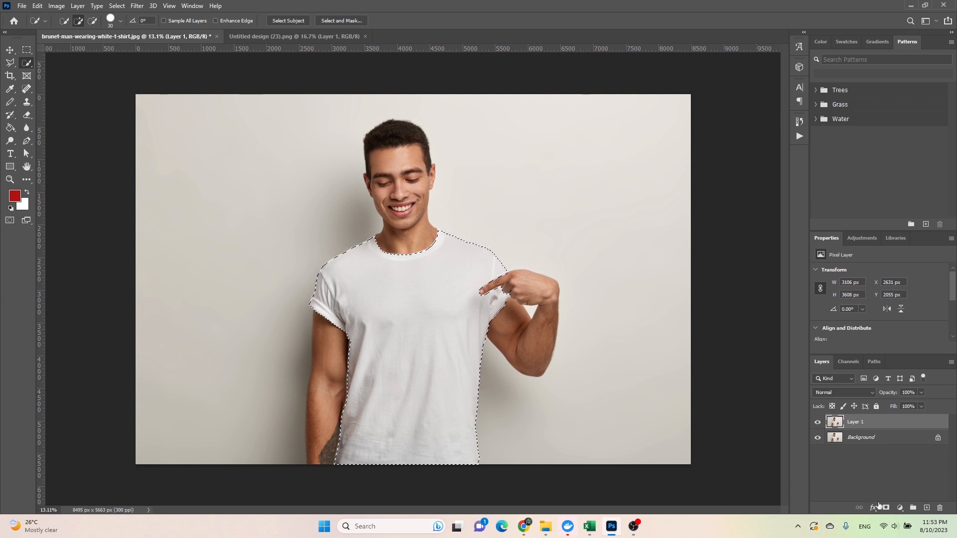
pyautogui.click(886, 507)
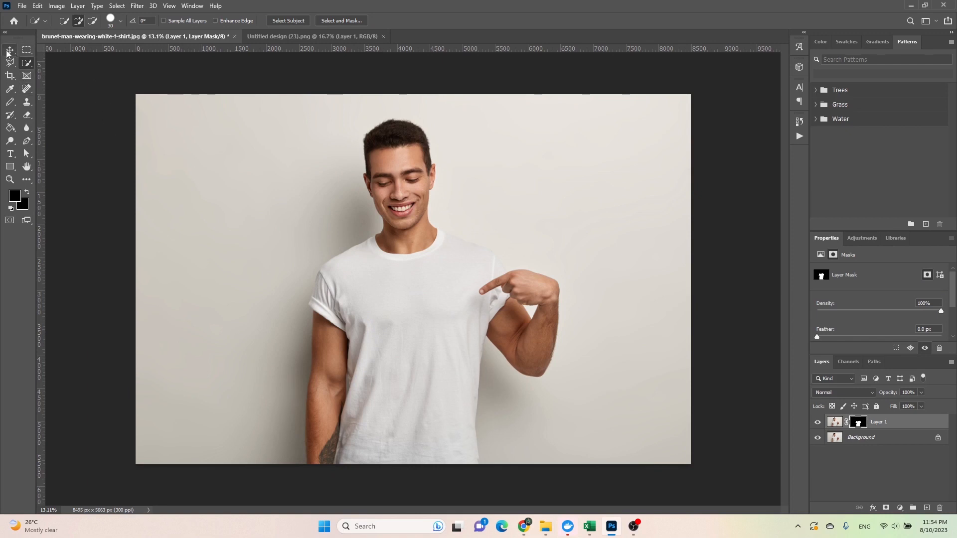
# Switch to the Move Tool to carry the leaf pattern layer
pyautogui.click(313, 36)
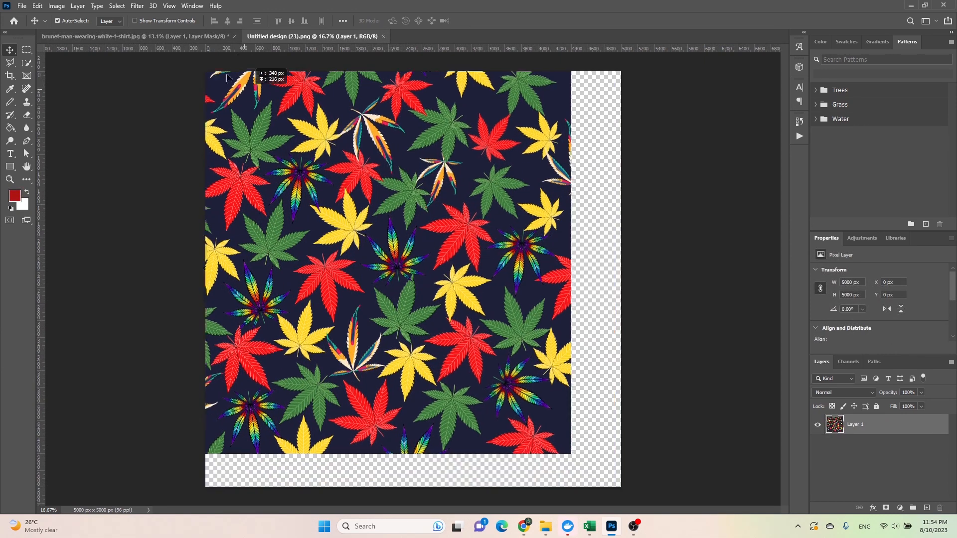
# Drag the leaf pattern into the t-shirt photo as Layer 2, covering the shirt
pyautogui.click(92, 36)
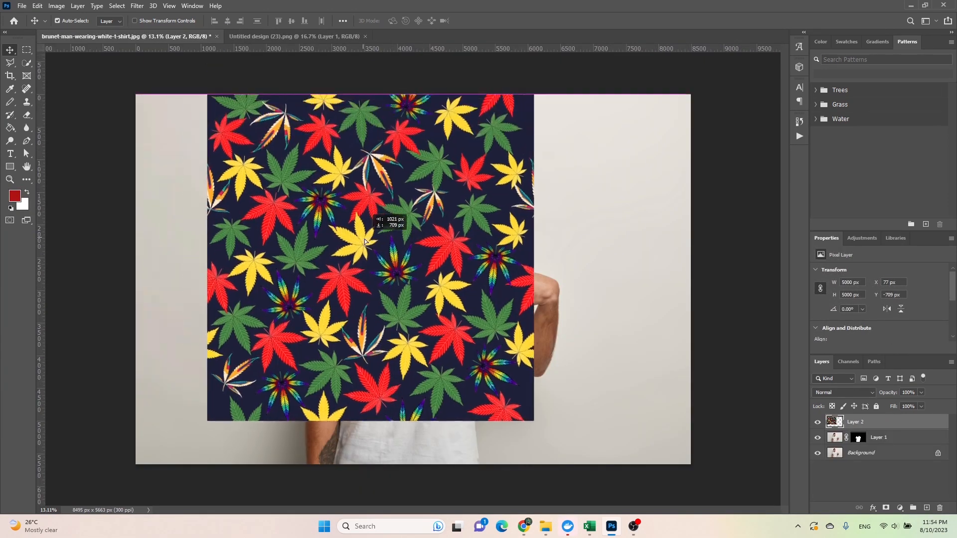
pyautogui.moveTo(364, 240); pyautogui.dragTo(397, 280)
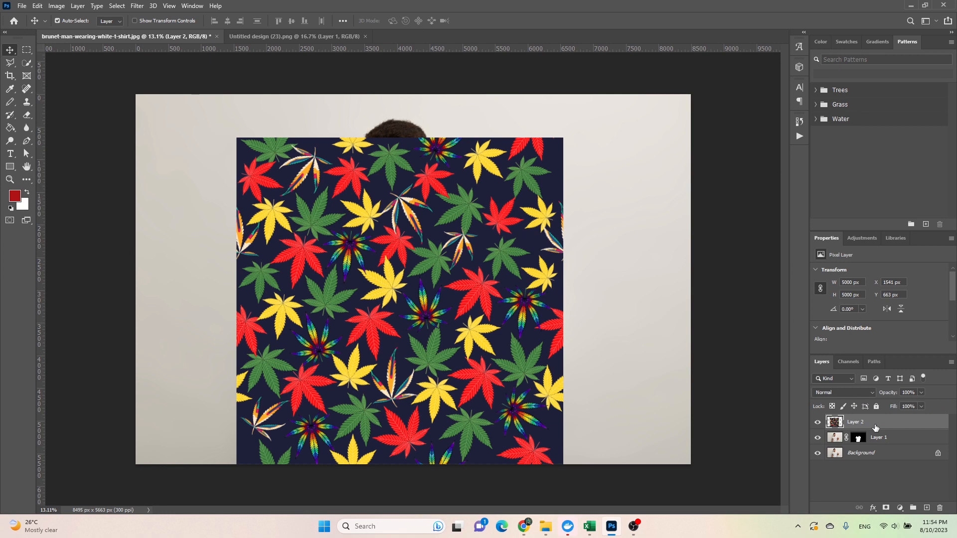
pyautogui.rightClick(856, 422)
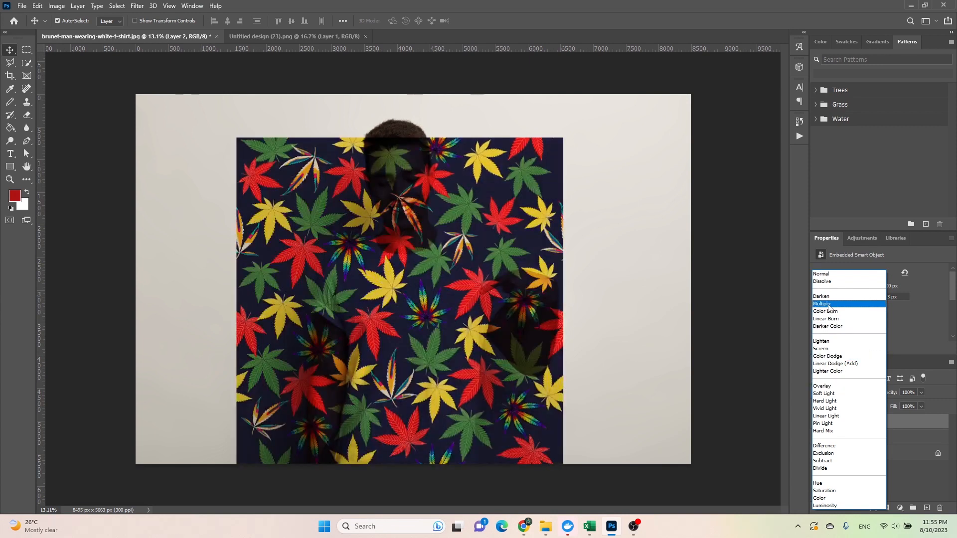
# Set Layer 2's blend mode to Multiply so the man shows through the pattern
pyautogui.click(823, 304)
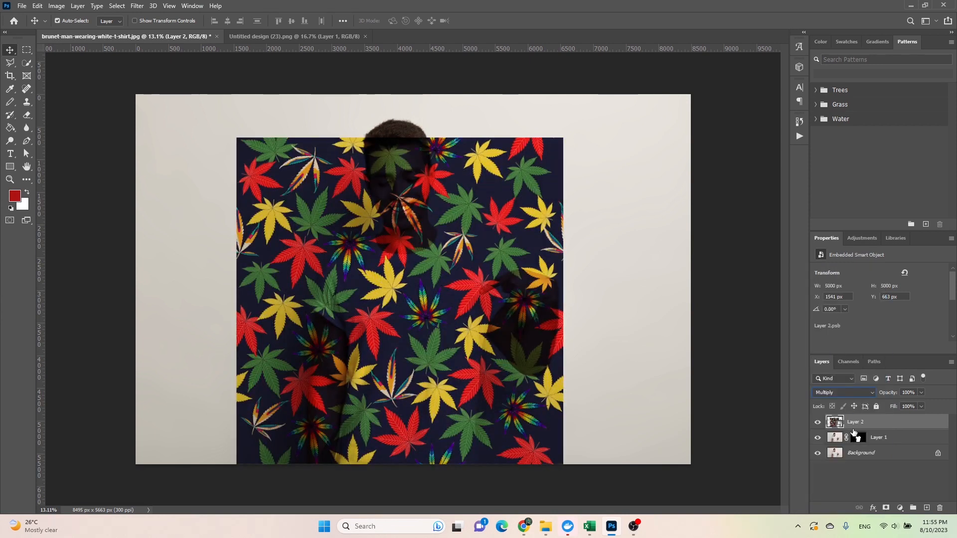
pyautogui.rightClick(855, 421)
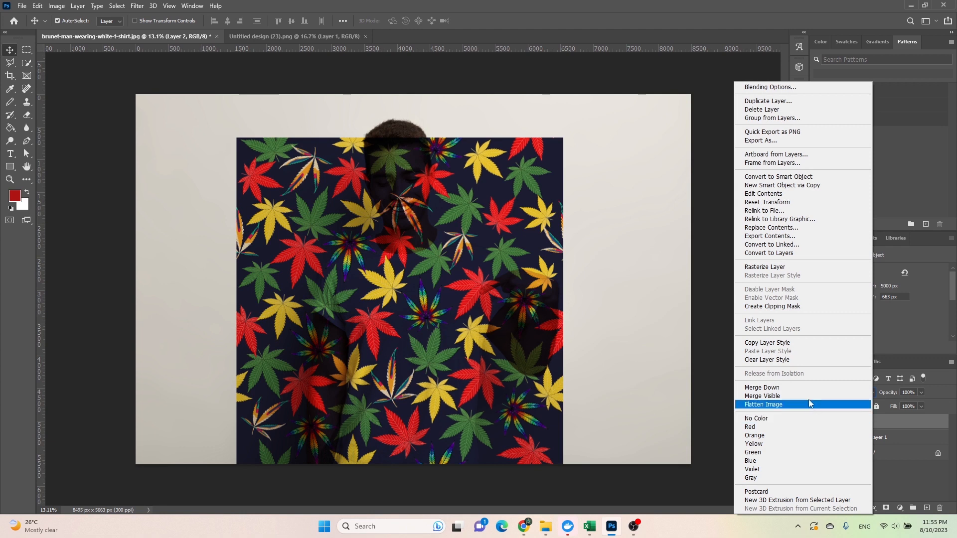
pyautogui.moveTo(794, 306)
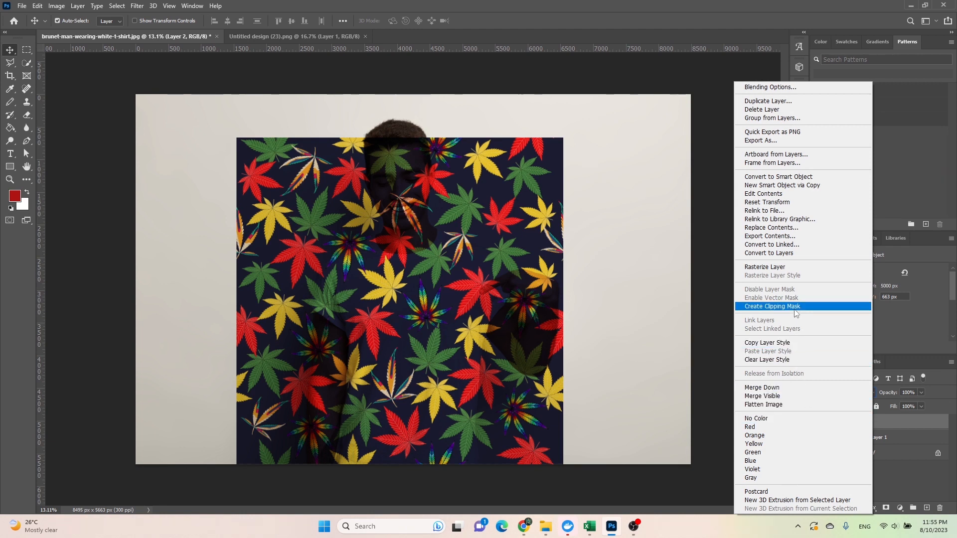
# Clip Layer 2's leaf pattern to the masked shirt layer below
pyautogui.click(771, 306)
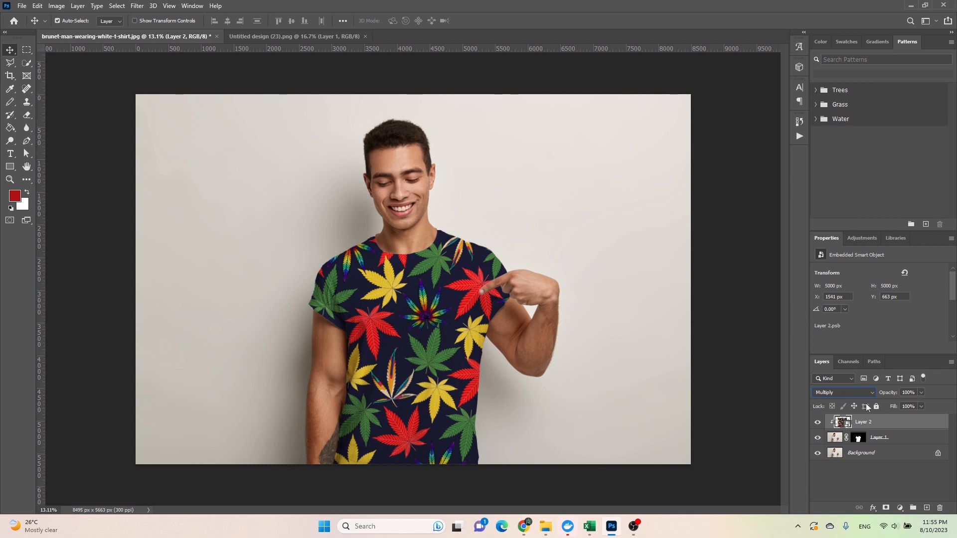
pyautogui.moveTo(895, 425)
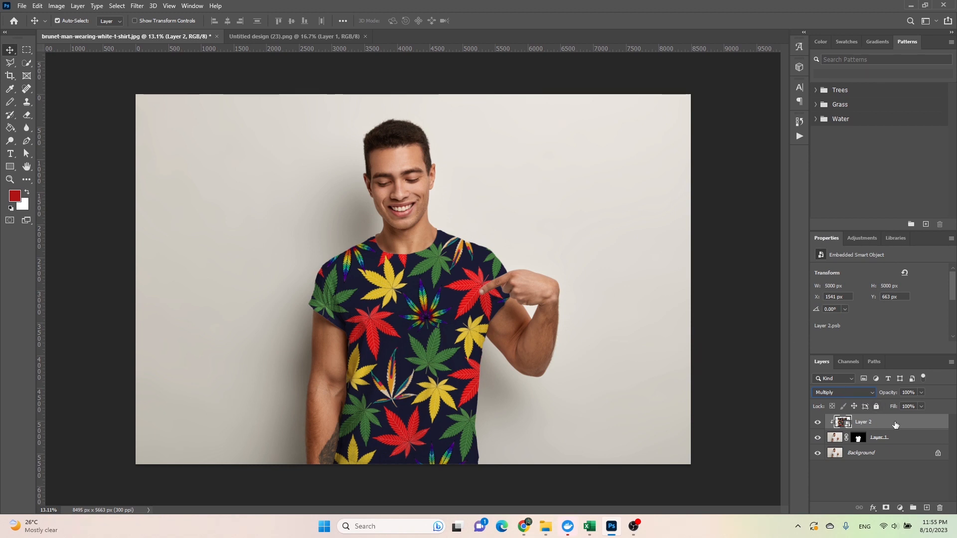
# Split and adjust Layer 2's Blend If Underlying Layer highlight slider so shirt folds show through
pyautogui.doubleClick(863, 421)
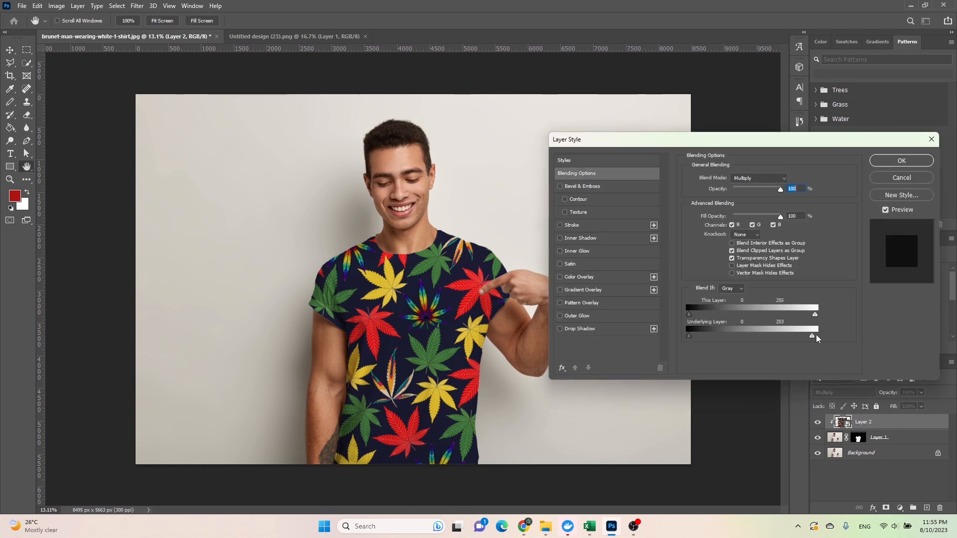
pyautogui.moveTo(811, 337); pyautogui.dragTo(814, 336)
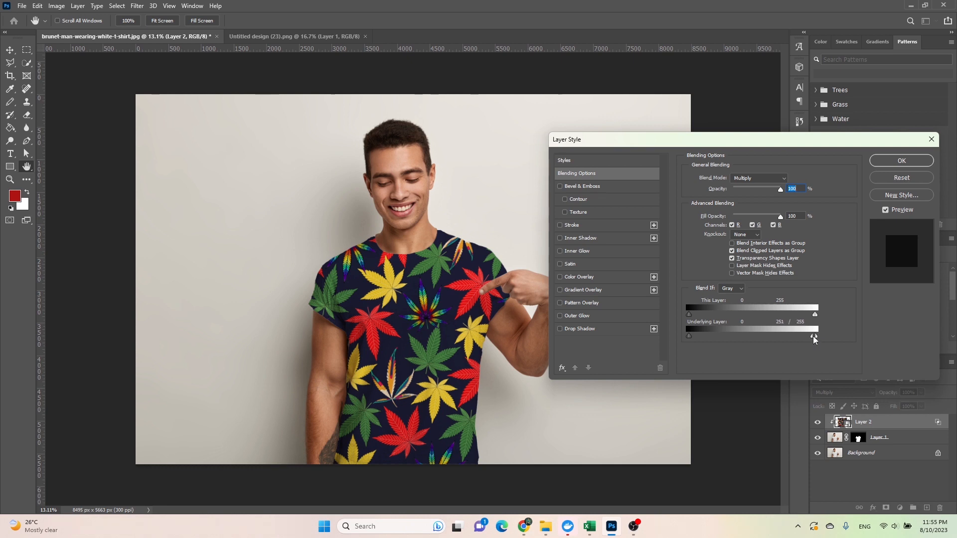
pyautogui.moveTo(814, 337); pyautogui.dragTo(803, 336)
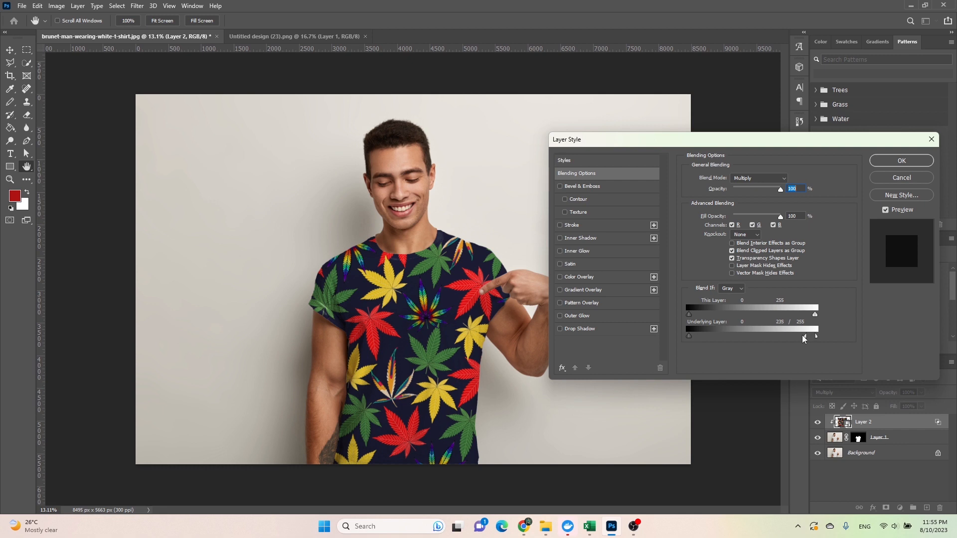
pyautogui.moveTo(804, 337); pyautogui.dragTo(802, 337)
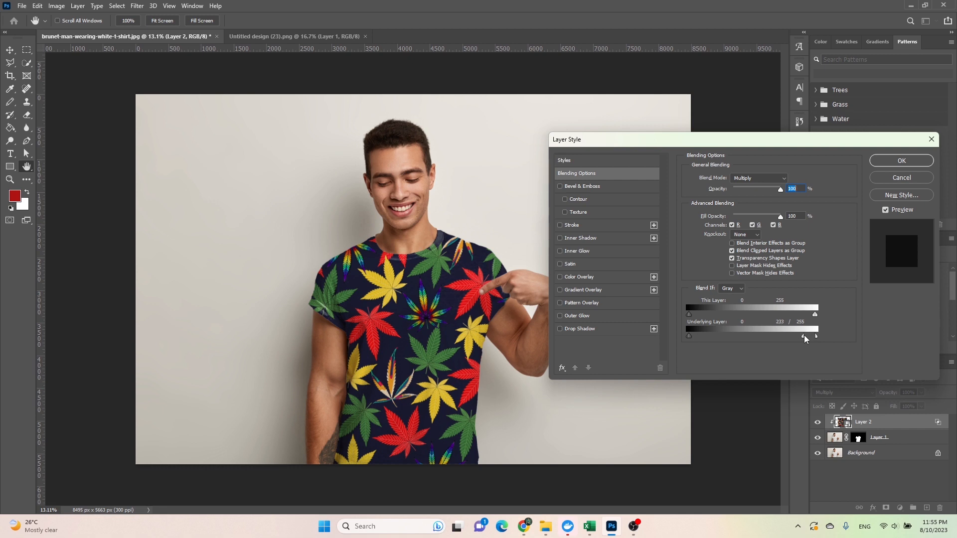
pyautogui.moveTo(800, 337); pyautogui.dragTo(805, 336)
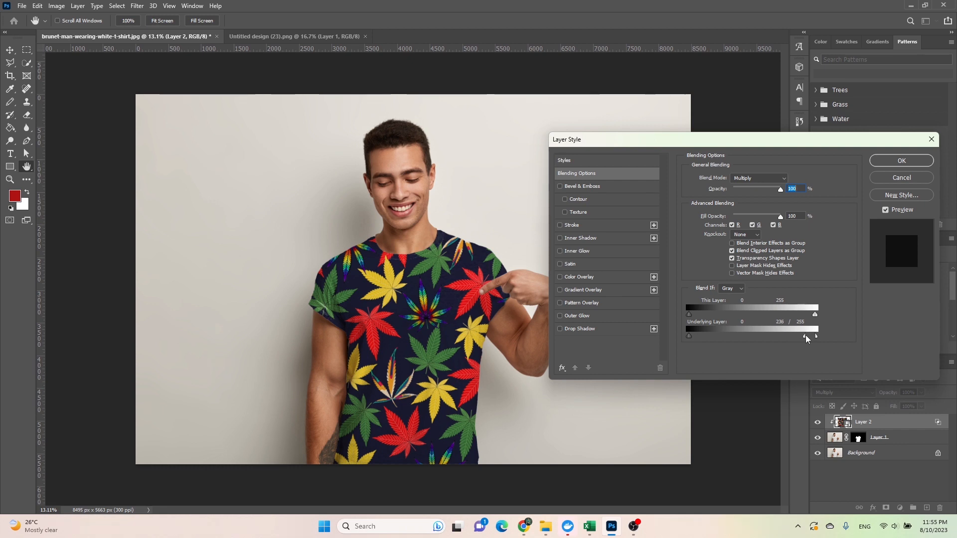
pyautogui.moveTo(805, 336); pyautogui.dragTo(763, 337)
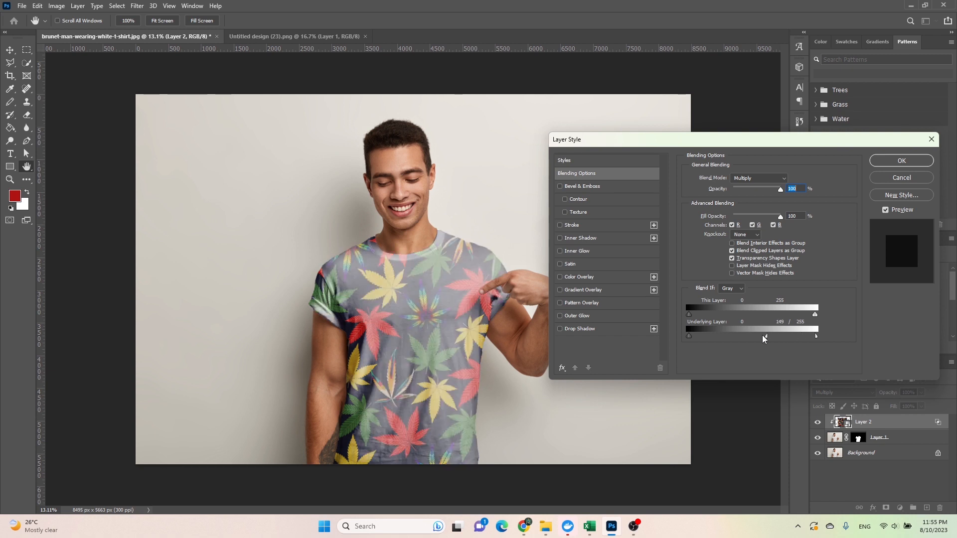
pyautogui.moveTo(763, 336); pyautogui.dragTo(794, 336)
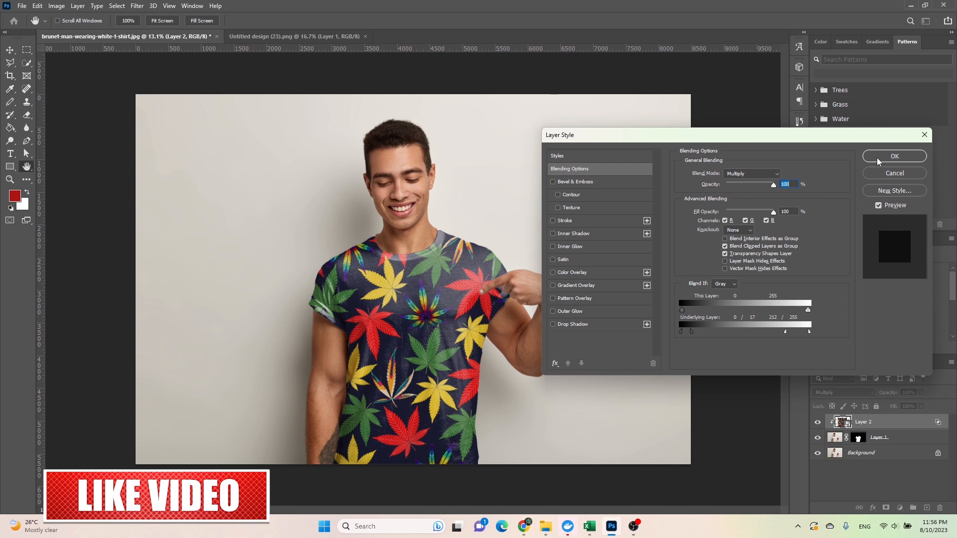
pyautogui.click(894, 156)
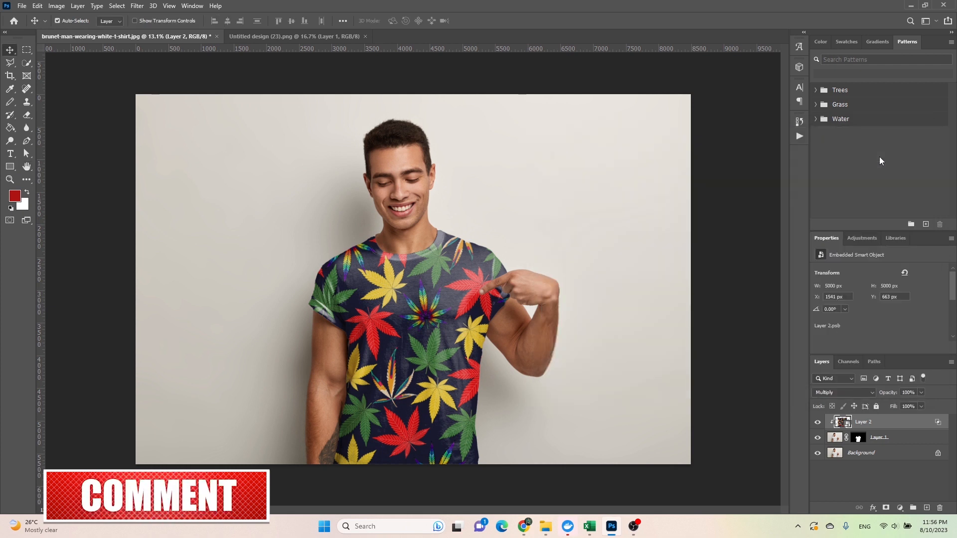